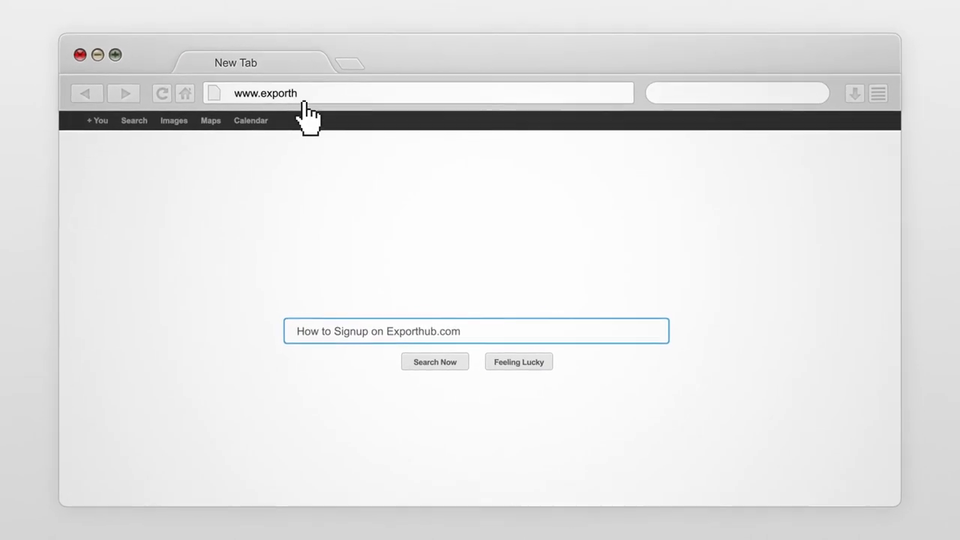
{"action": "key", "text": "Enter"}
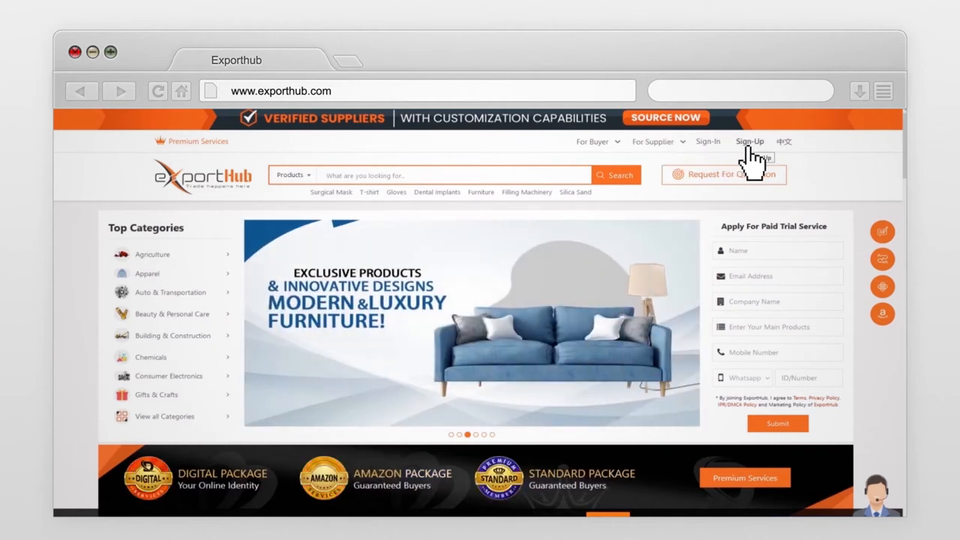
Step: Bring up the Sign-Up form with the I'm a Seller option selected
{"action": "left_click", "coordinate": [750, 141]}
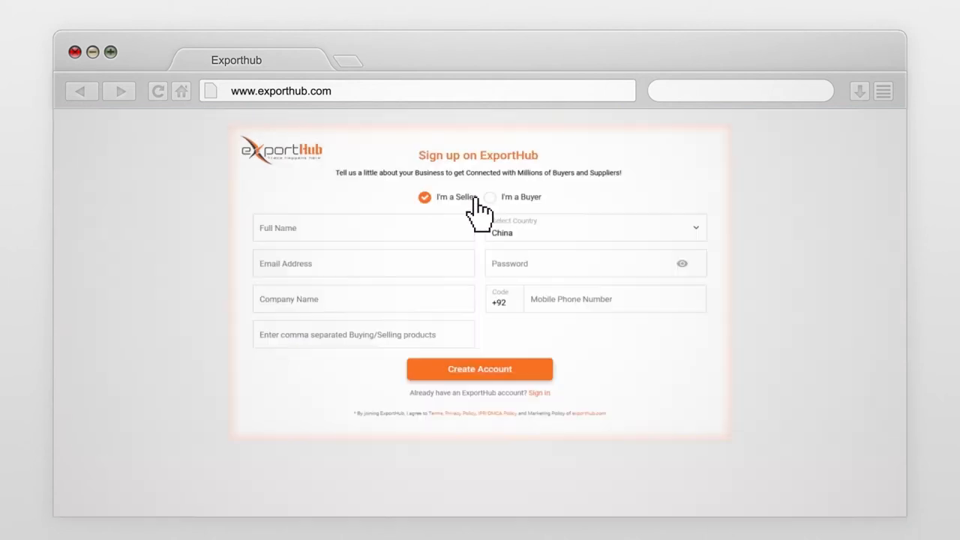
{"action": "left_click", "coordinate": [489, 198]}
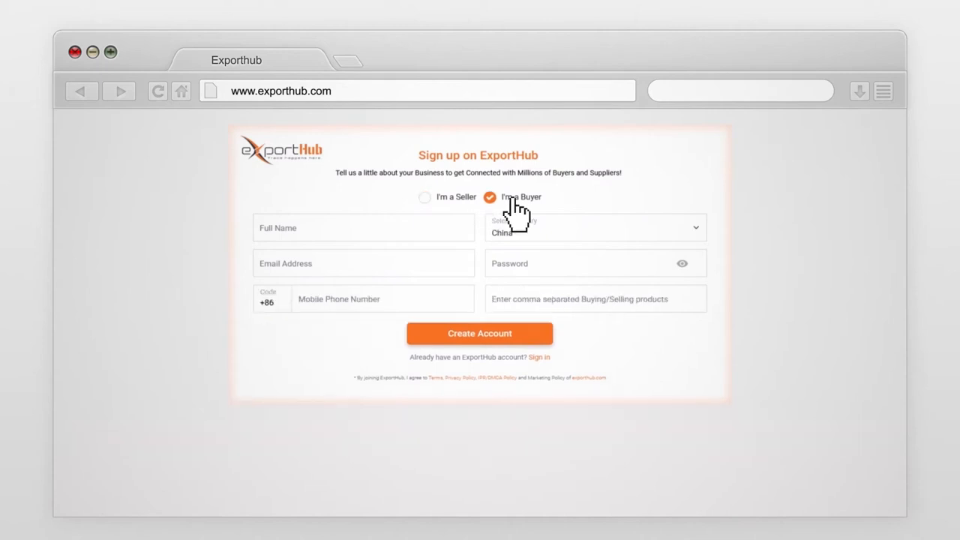
{"action": "left_click", "coordinate": [425, 196]}
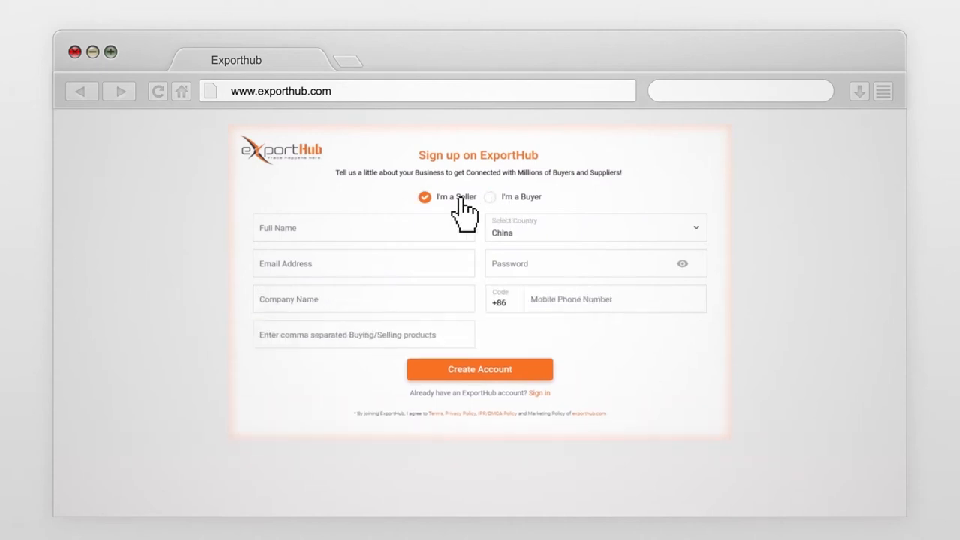
{"action": "mouse_move", "coordinate": [393, 239]}
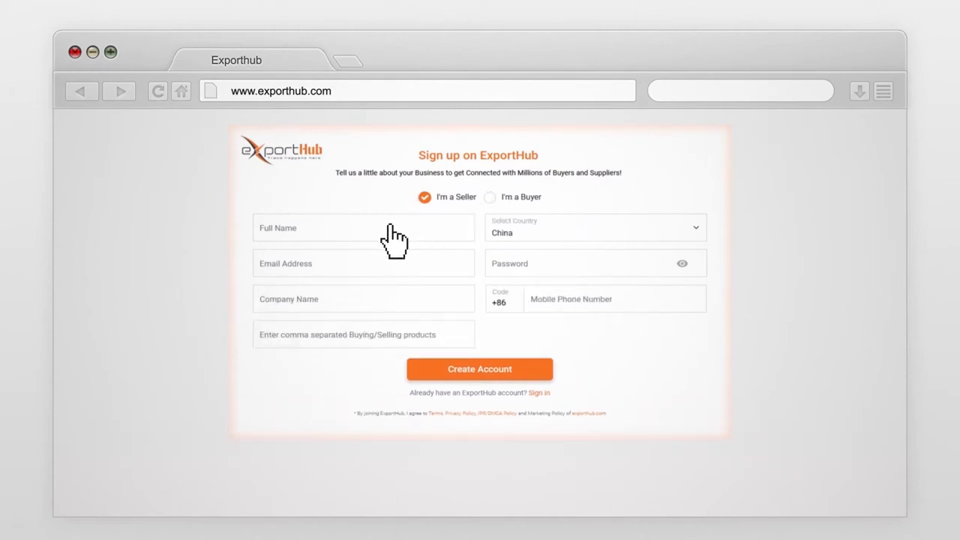
Step: Enter name Feng, company My Garments China and products Jeans, Shirts in the seller form
{"action": "type", "text": "Feng"}
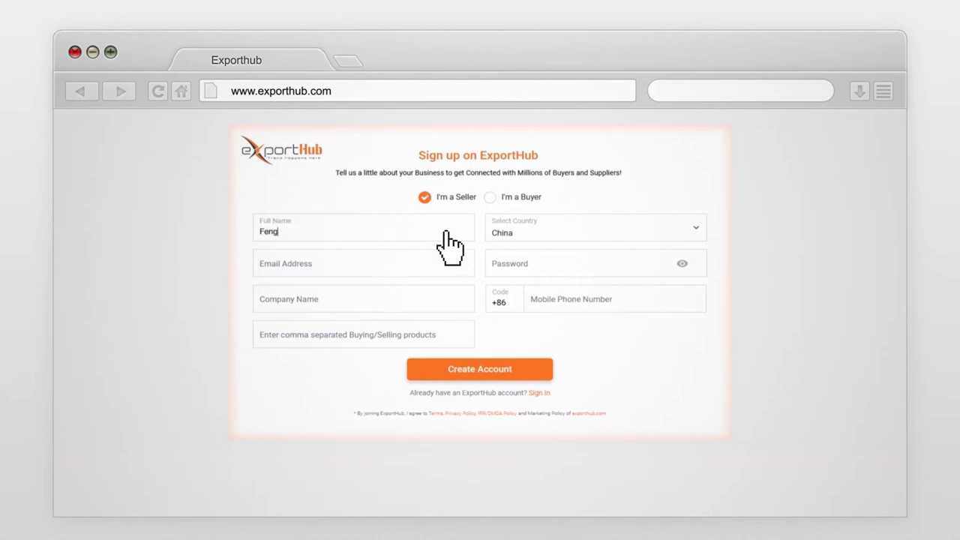
{"action": "mouse_move", "coordinate": [426, 271]}
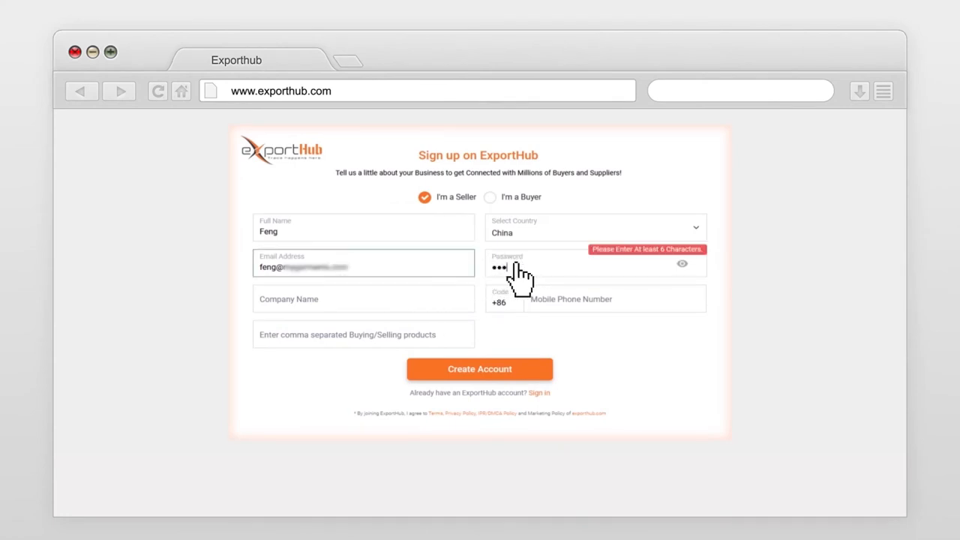
{"action": "type", "text": "My Garments China"}
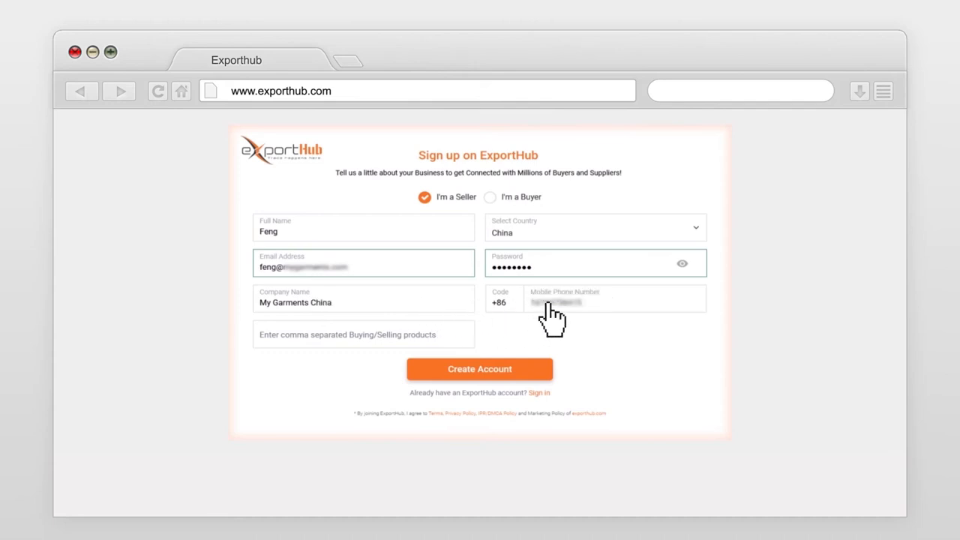
{"action": "type", "text": "Jeans,"}
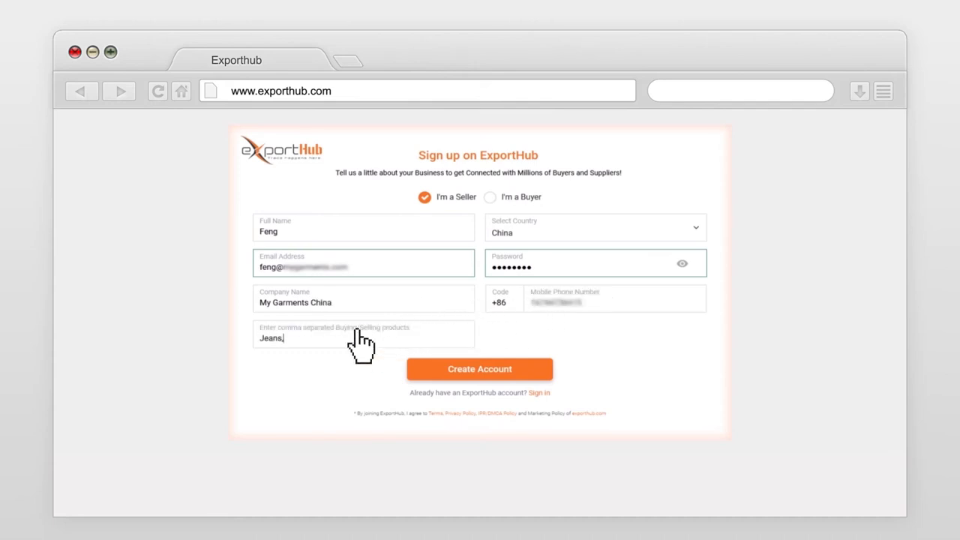
{"action": "type", "text": "Shirts"}
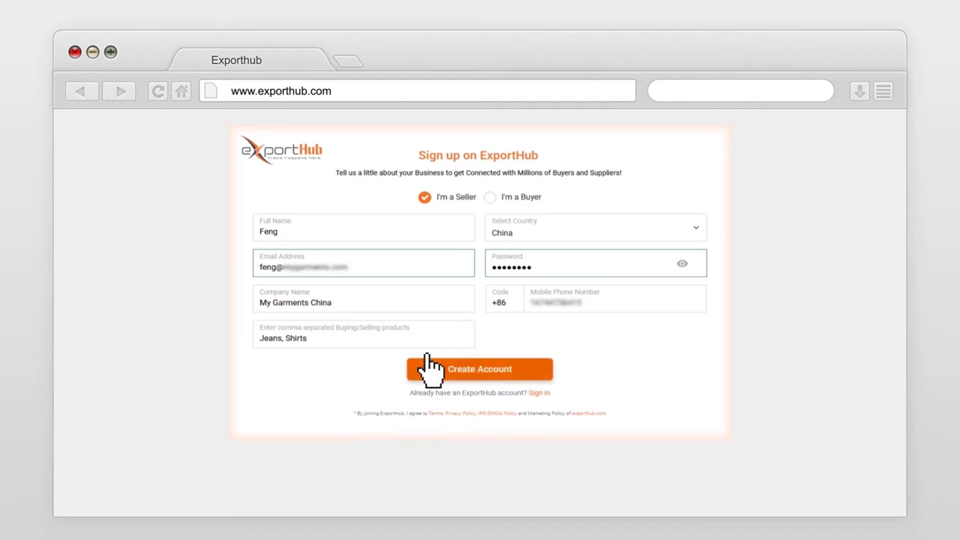
Step: Create the account and reach the Signup Successful confirmation
{"action": "left_click", "coordinate": [481, 369]}
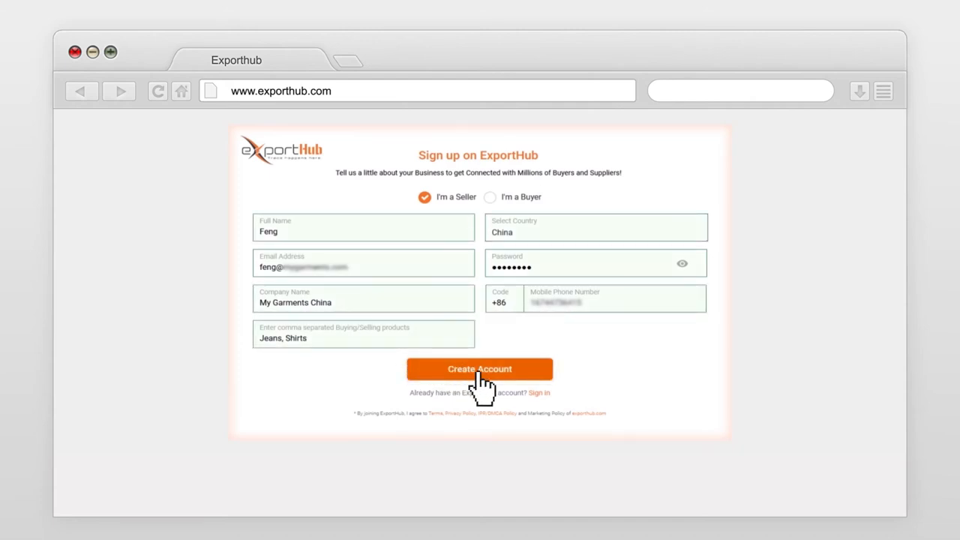
{"action": "left_click", "coordinate": [480, 369]}
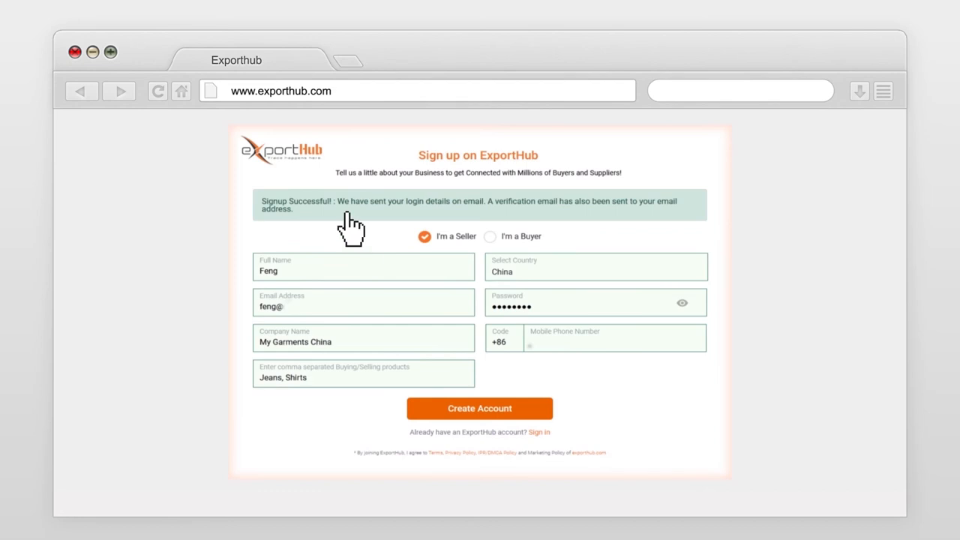